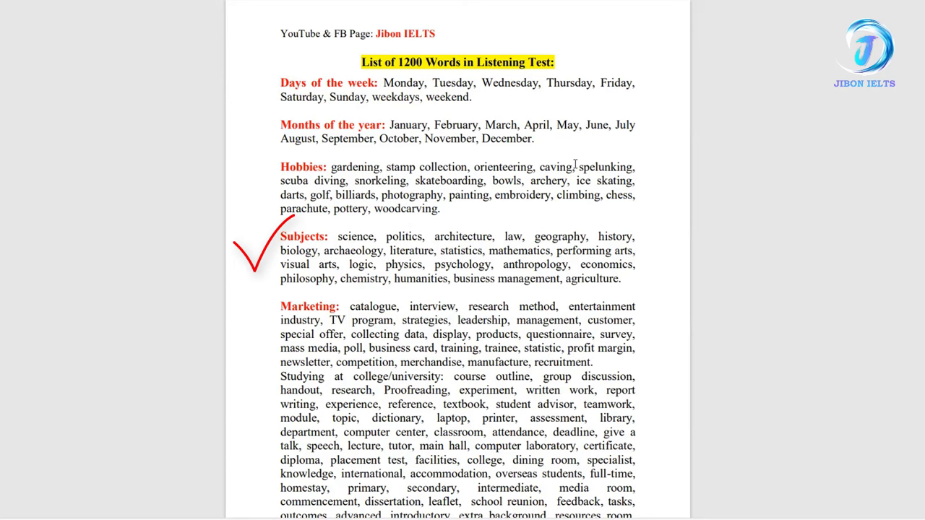
Step: Scroll through pages 1–3 of the 1200-word list, from Subjects and Marketing to Countries
scroll("down", 3)
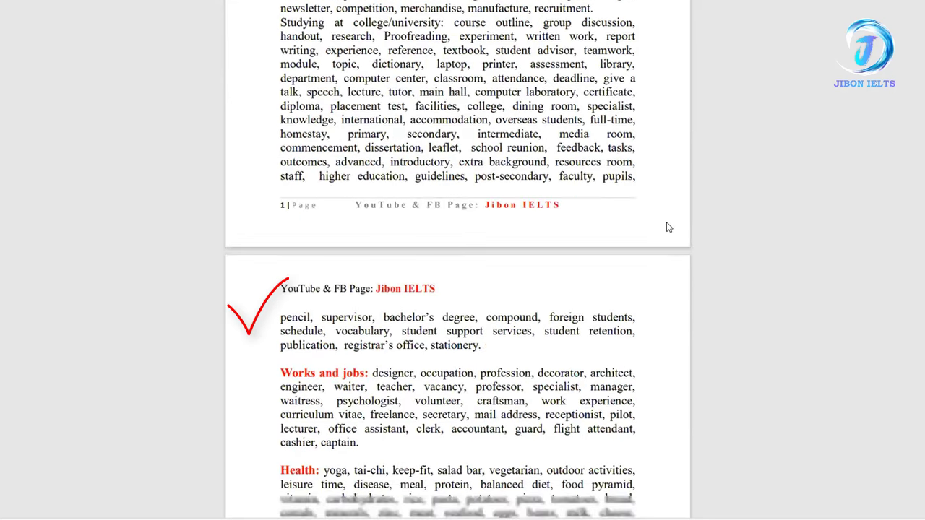
scroll("down", 3)
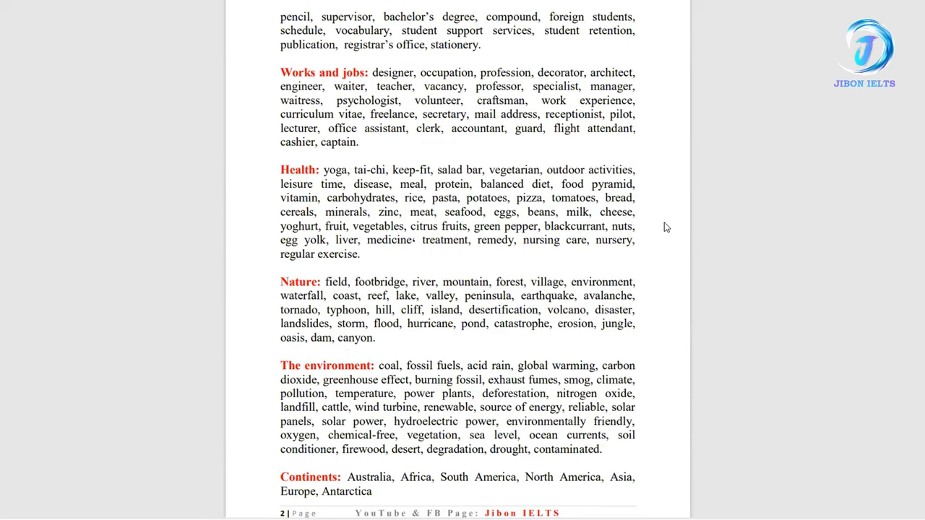
scroll("down", 3)
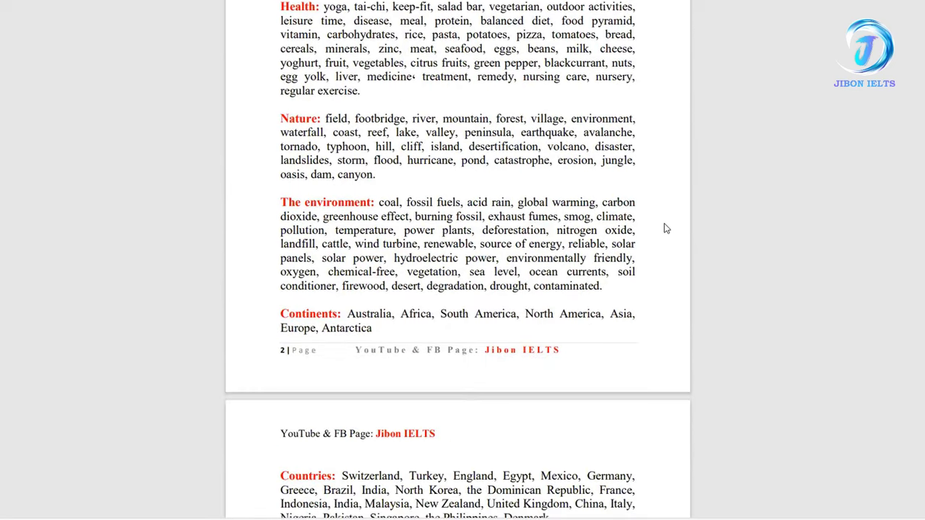
scroll("down", 3)
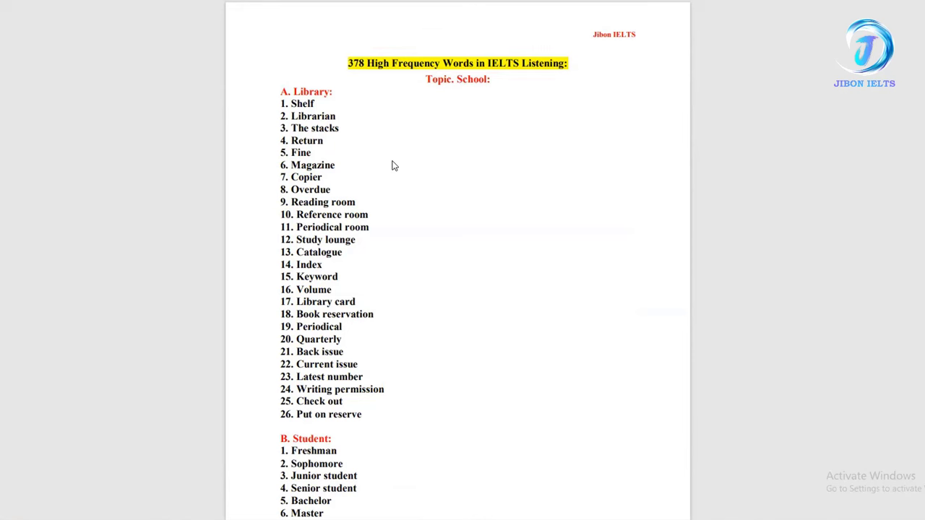
mouse_move(390, 159)
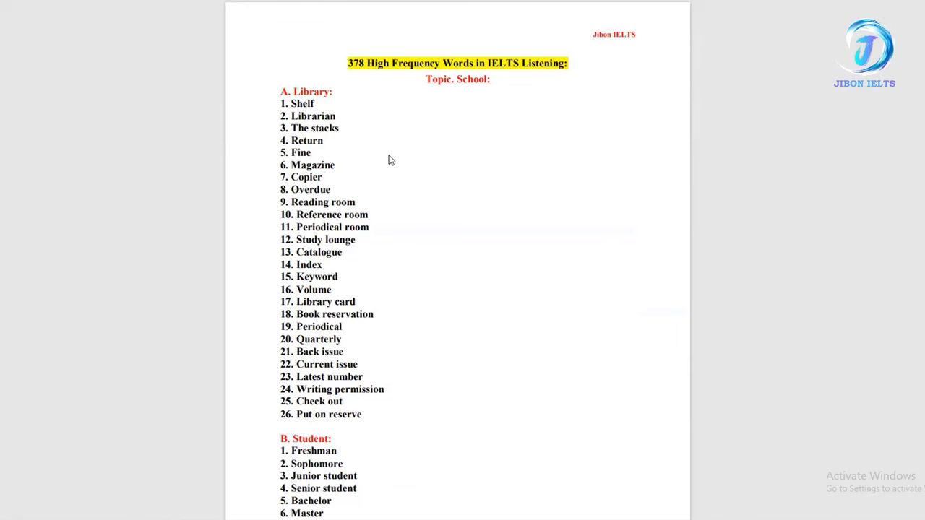
mouse_move(459, 114)
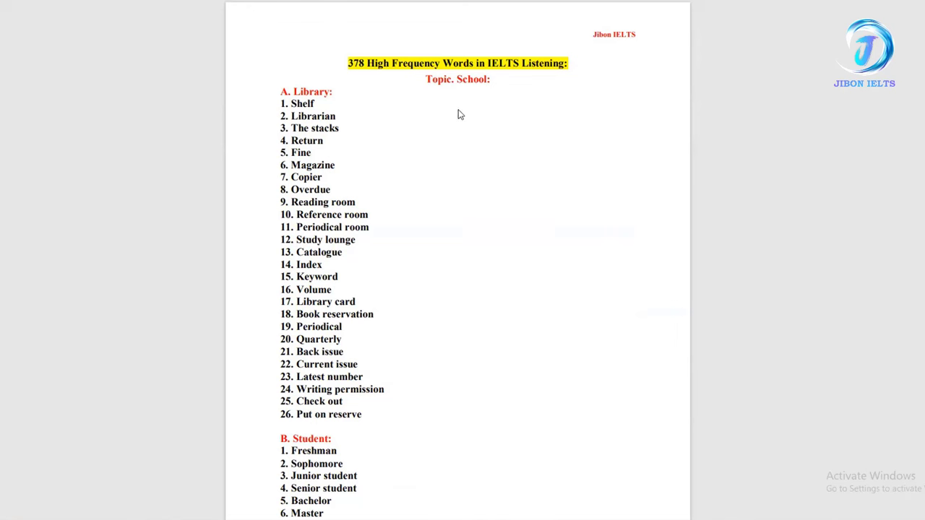
mouse_move(393, 114)
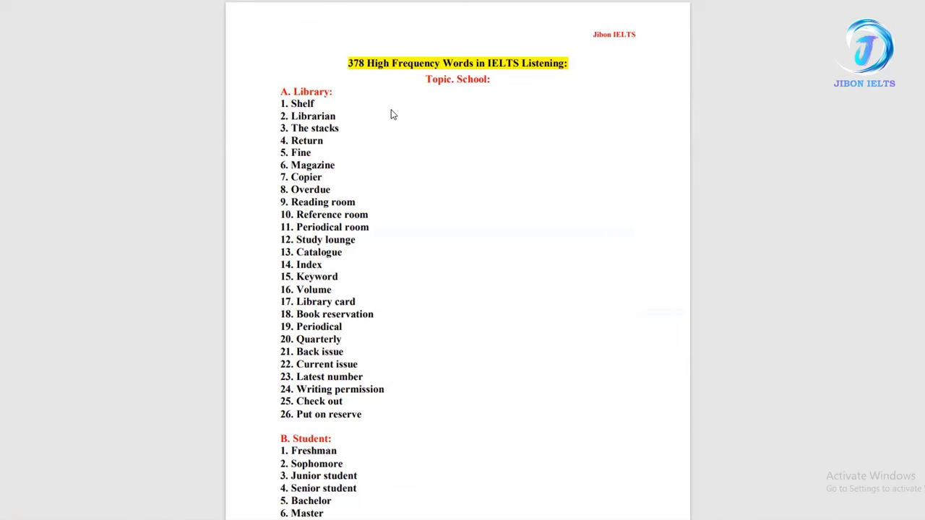
Step: Browse the 378-word list's Library, Student, Teacher, Courses and After Class sections
scroll("down", 3)
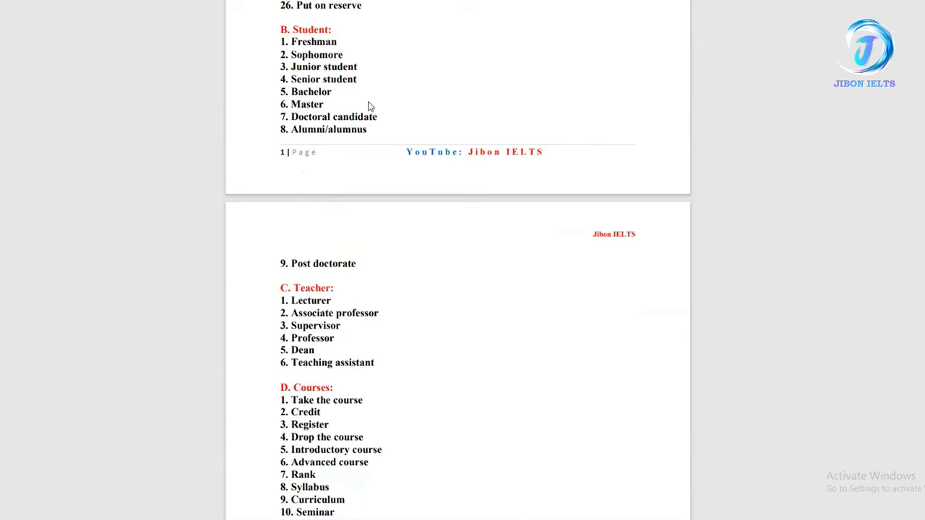
scroll("down", 3)
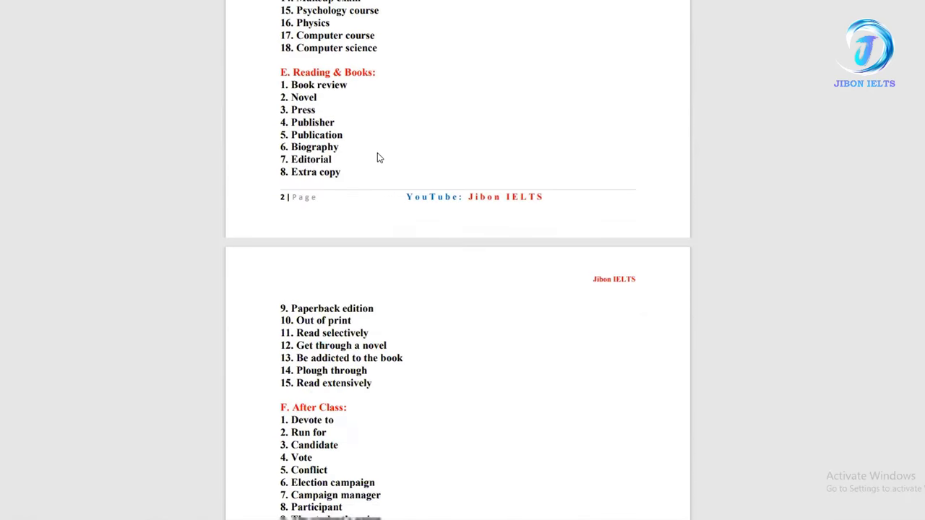
scroll("down", 3)
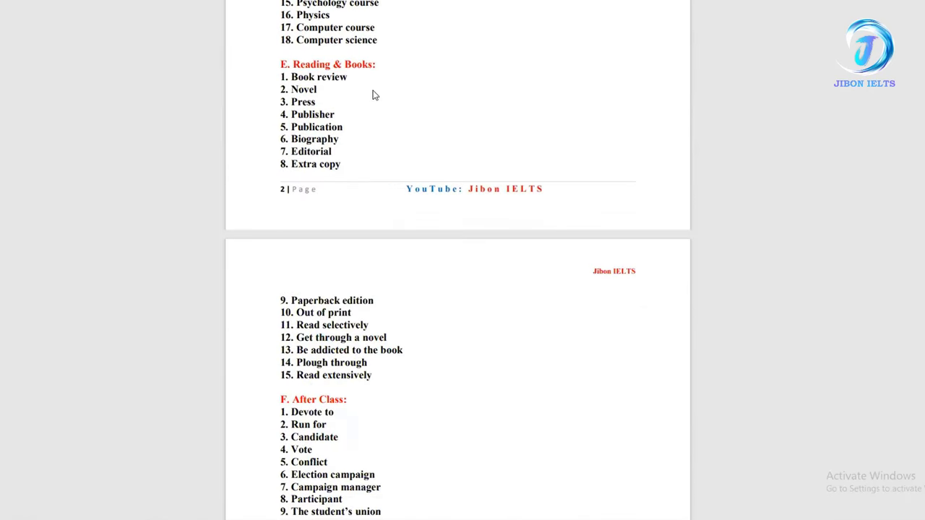
scroll("down", 3)
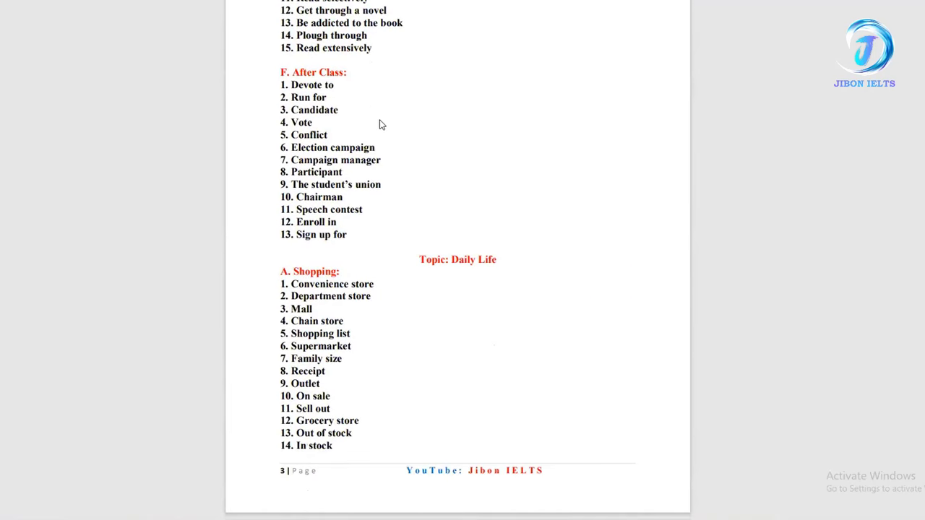
scroll("down", 3)
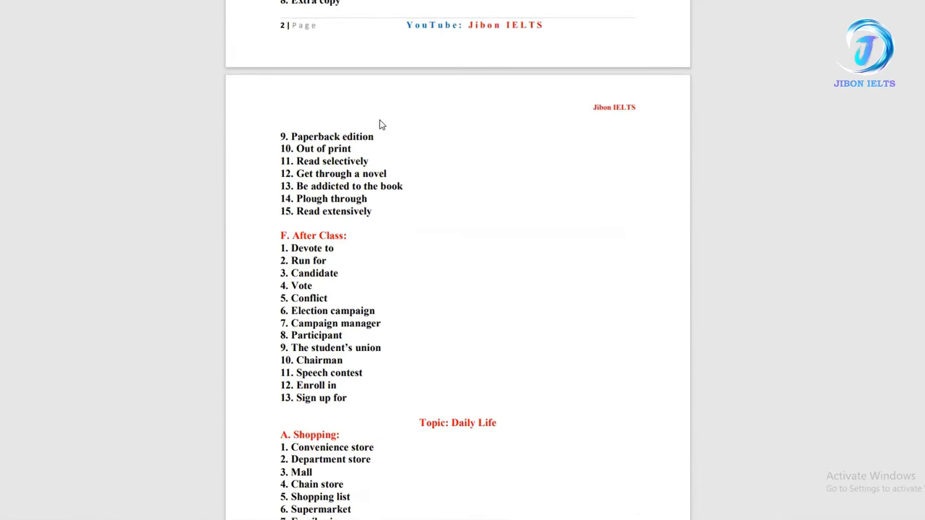
scroll("down", 3)
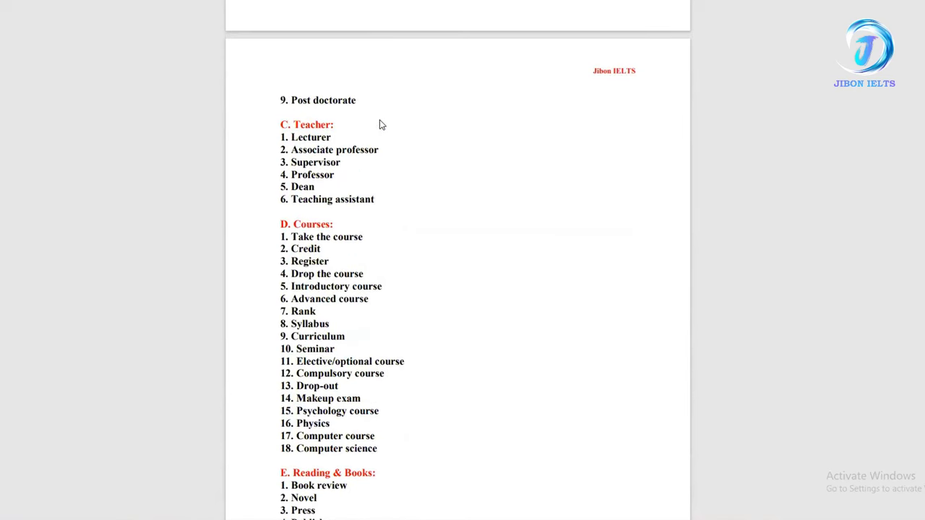
scroll("up", 3)
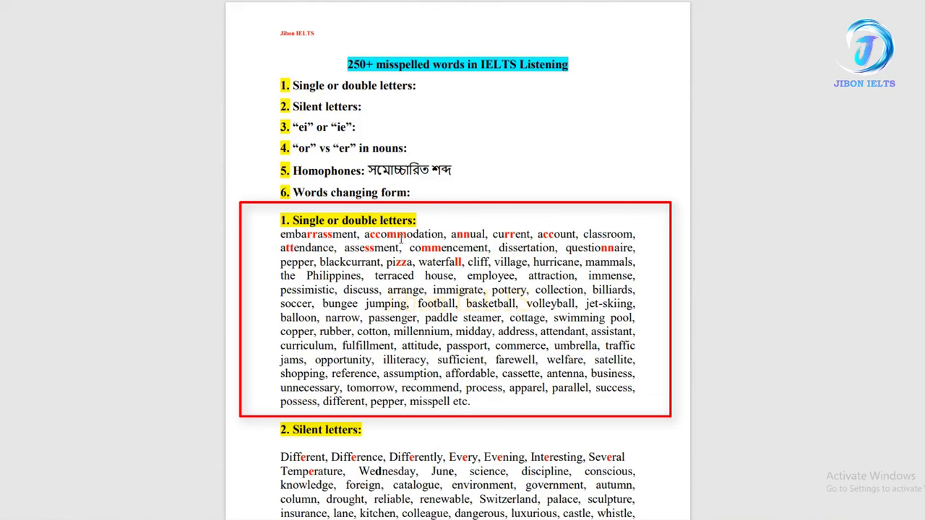
mouse_move(321, 237)
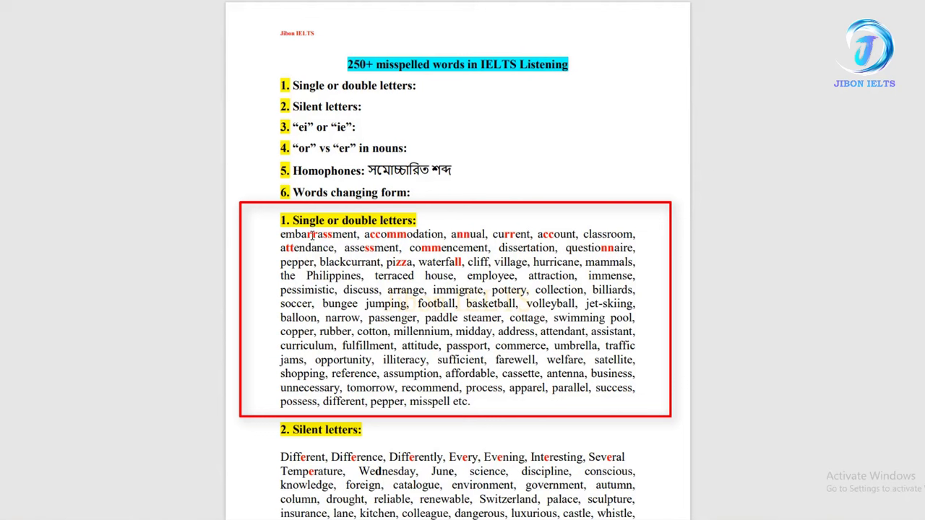
mouse_move(338, 249)
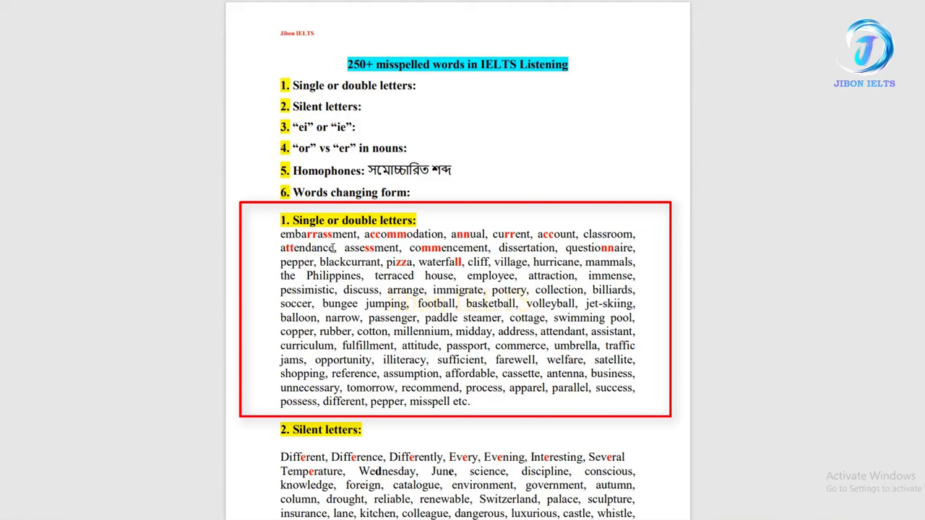
mouse_move(371, 237)
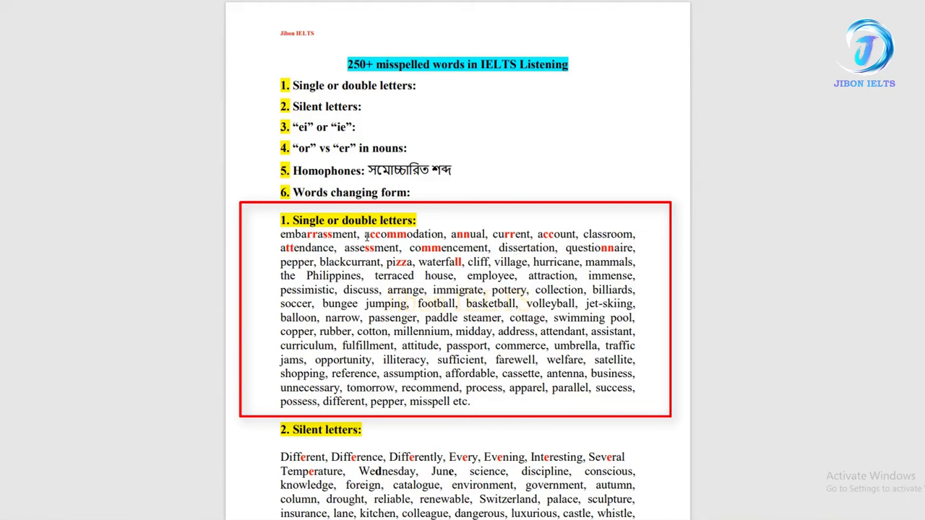
mouse_move(397, 234)
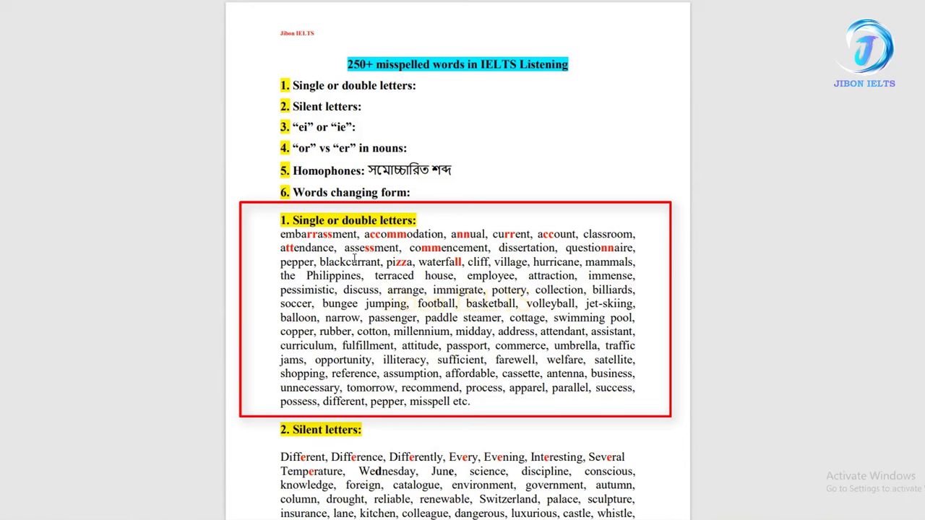
mouse_move(423, 248)
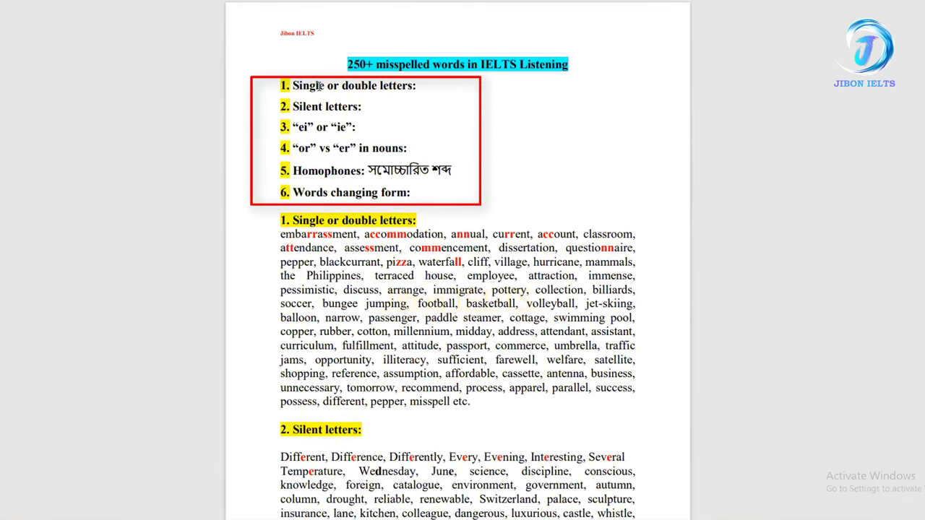
mouse_move(434, 115)
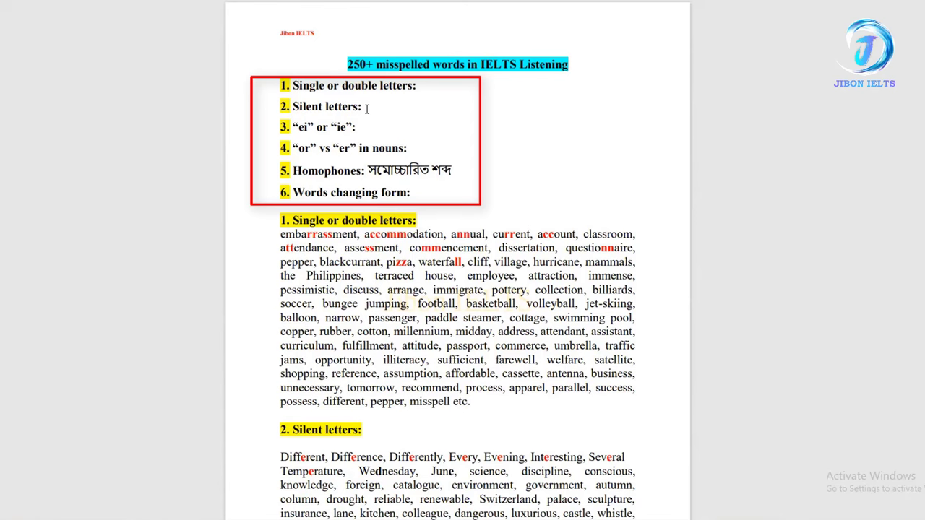
Step: Scroll the misspelled-words list from its contents box down to the Homophones pairs
scroll("down", 3)
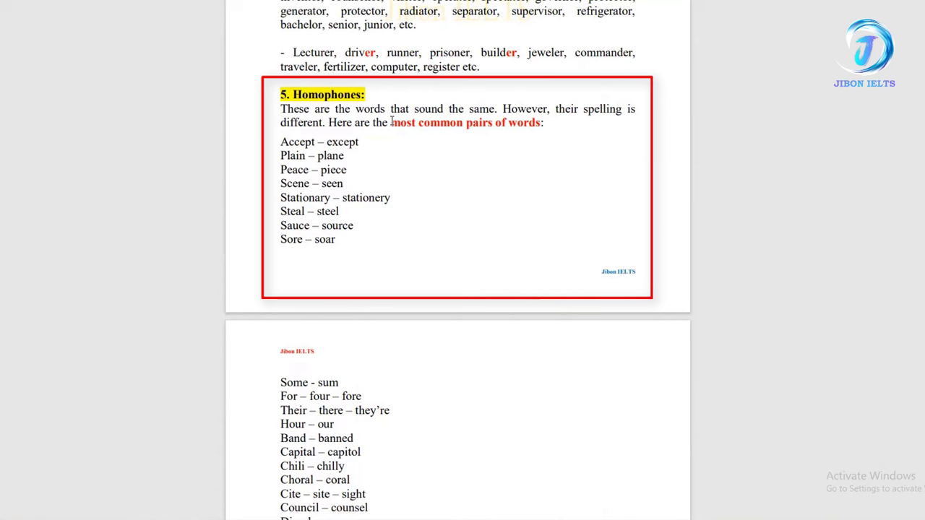
mouse_move(428, 153)
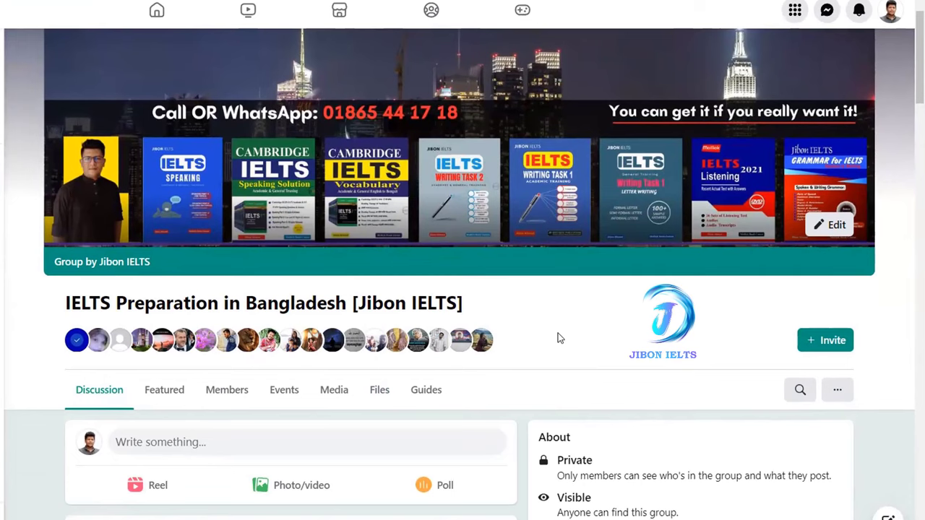
scroll("down", 3)
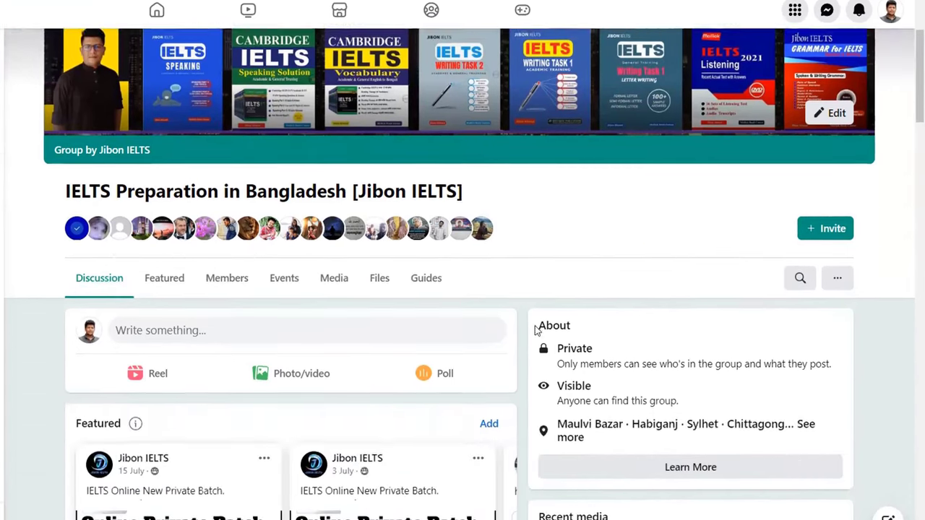
scroll("down", 3)
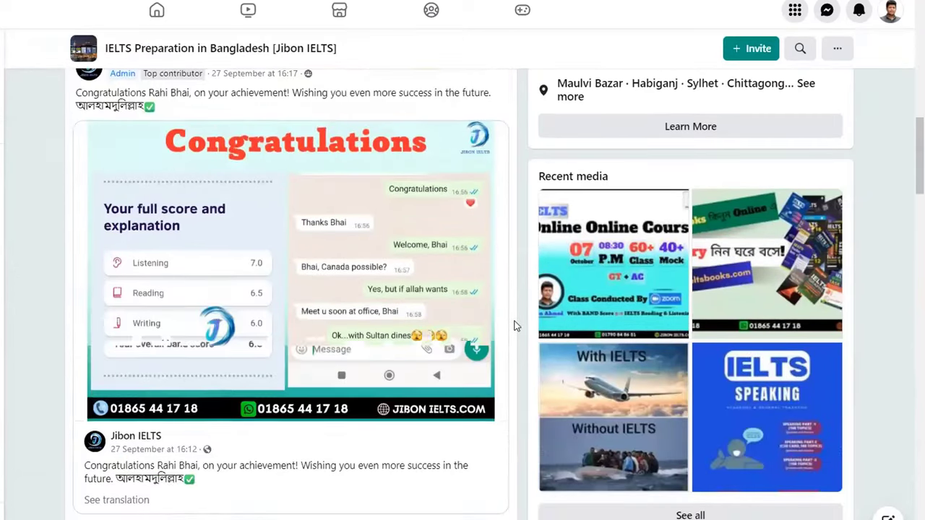
scroll("down", 3)
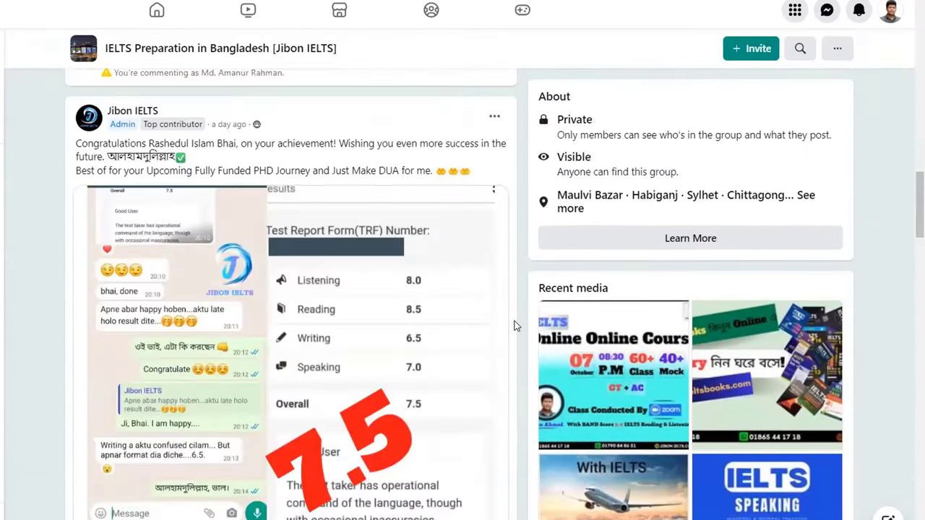
scroll("down", 3)
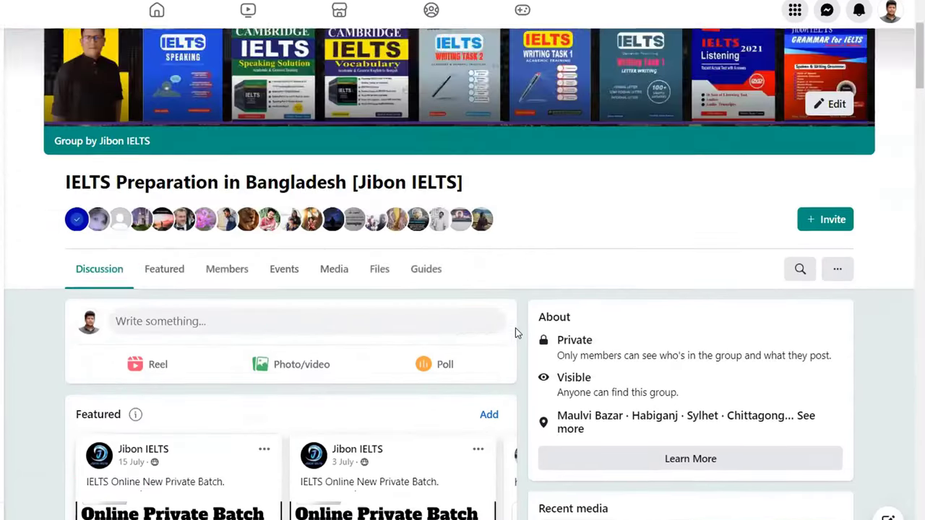
scroll("down", 3)
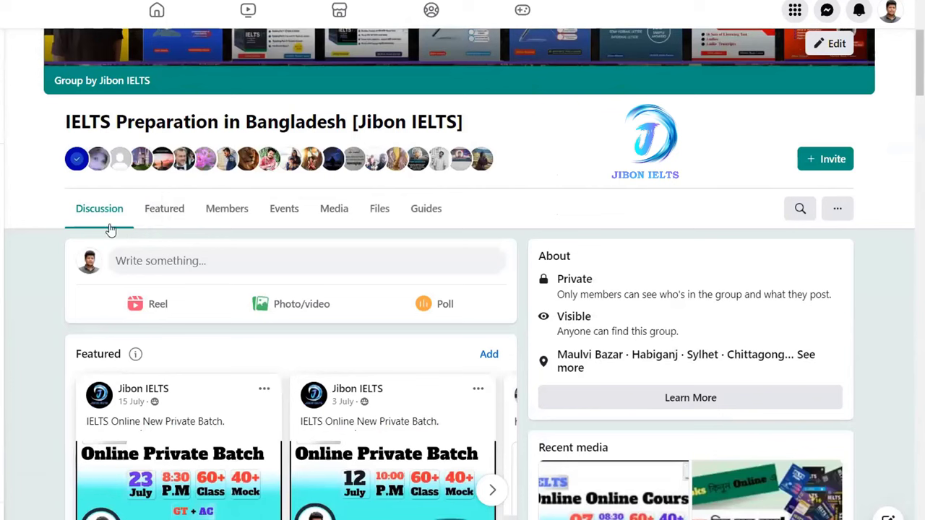
mouse_move(150, 231)
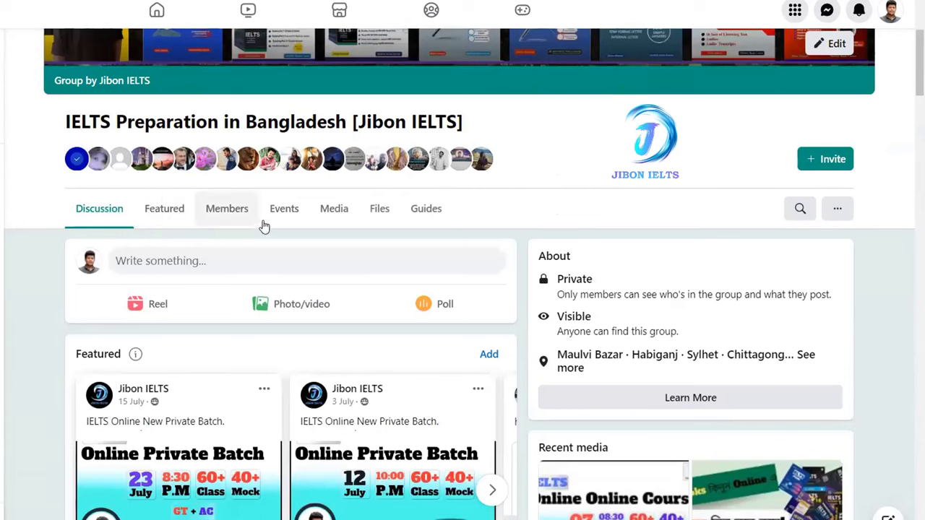
mouse_move(379, 208)
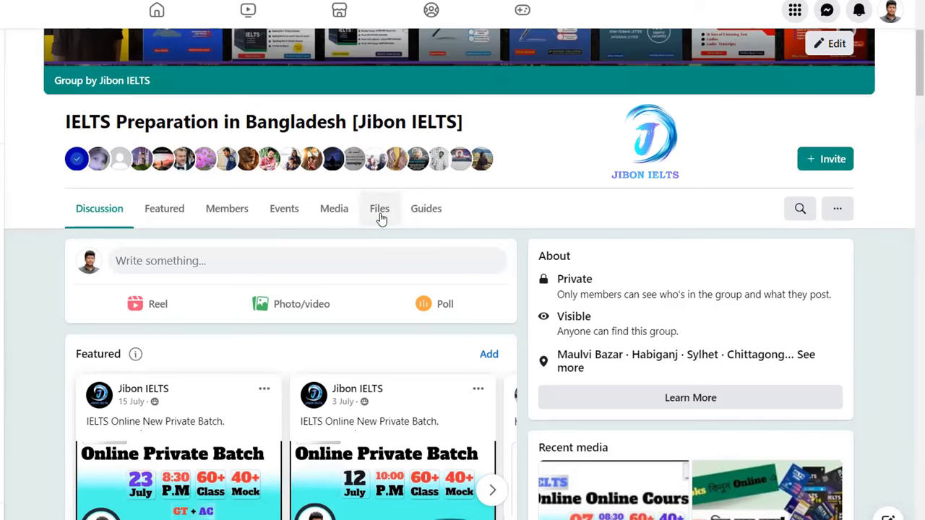
Step: Show the group's Files list with the 250, 378 and 1200 listening word-list PDFs
left_click(378, 209)
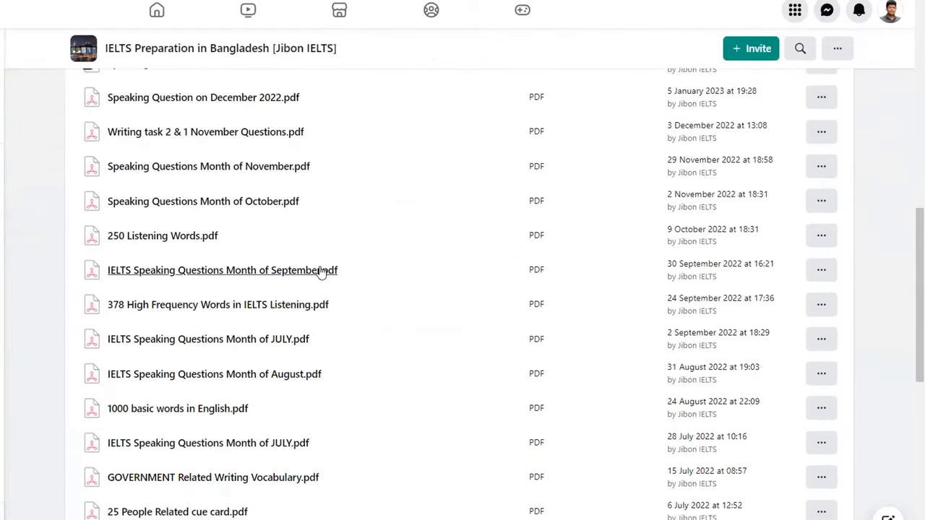
mouse_move(357, 295)
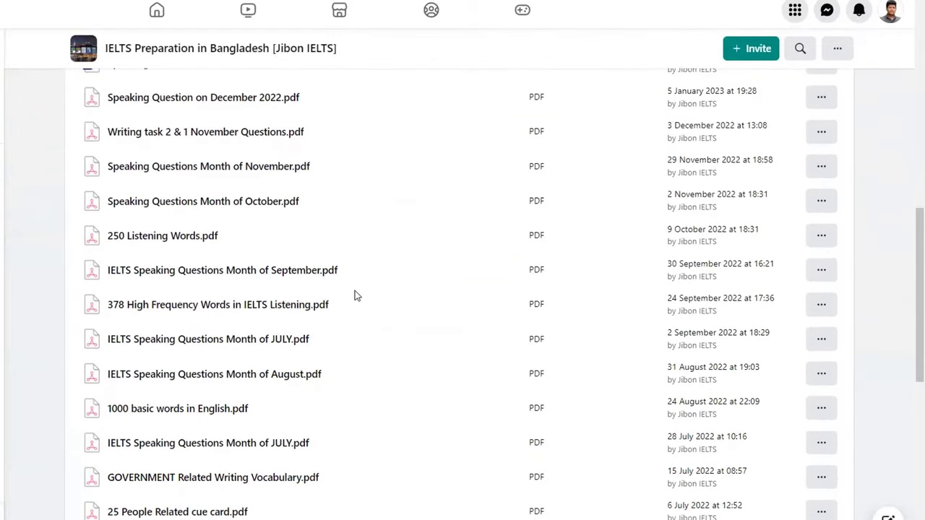
mouse_move(352, 292)
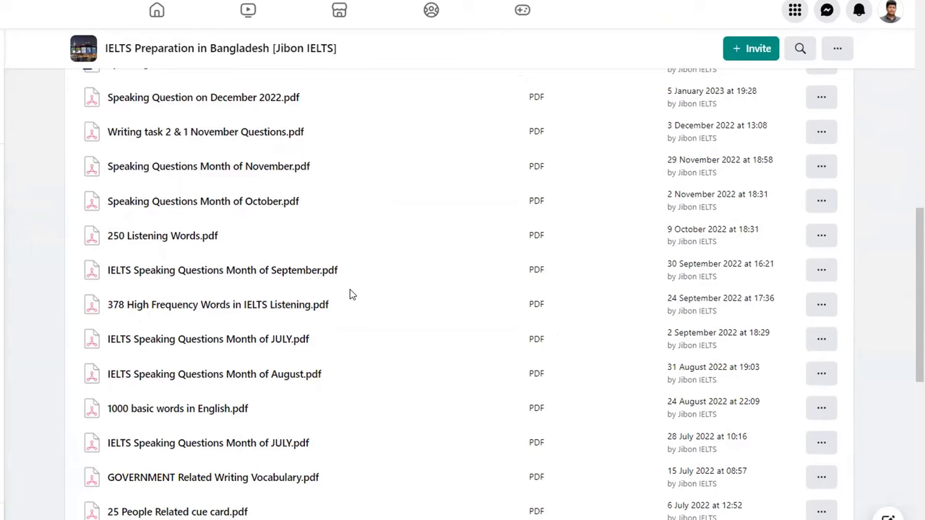
left_click(162, 236)
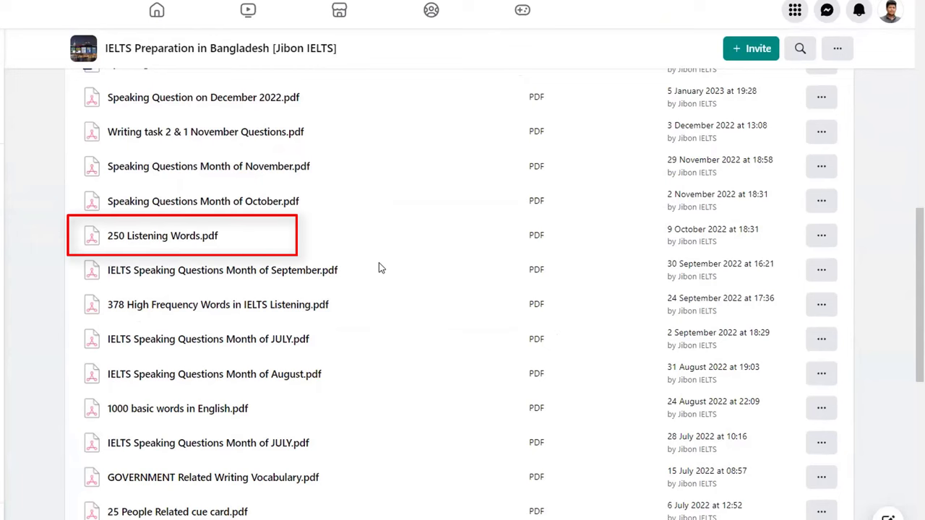
scroll("down", 3)
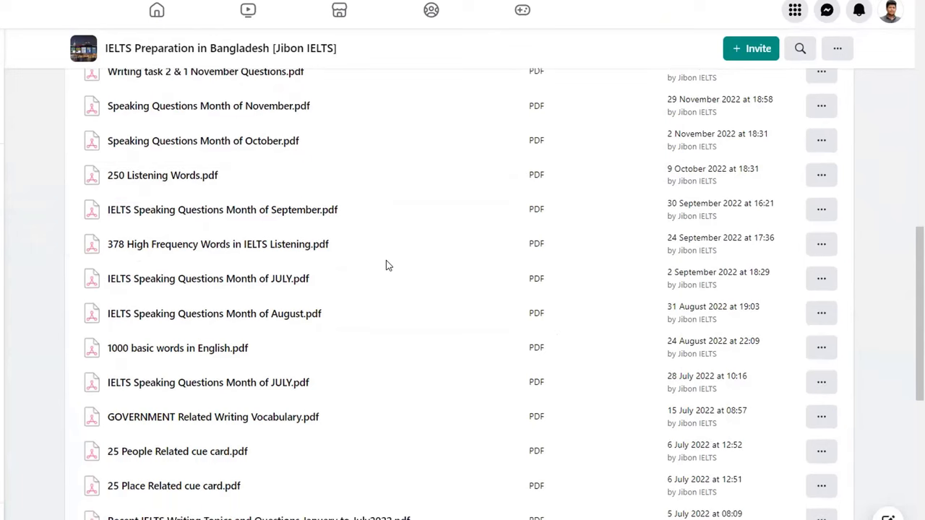
left_click(216, 242)
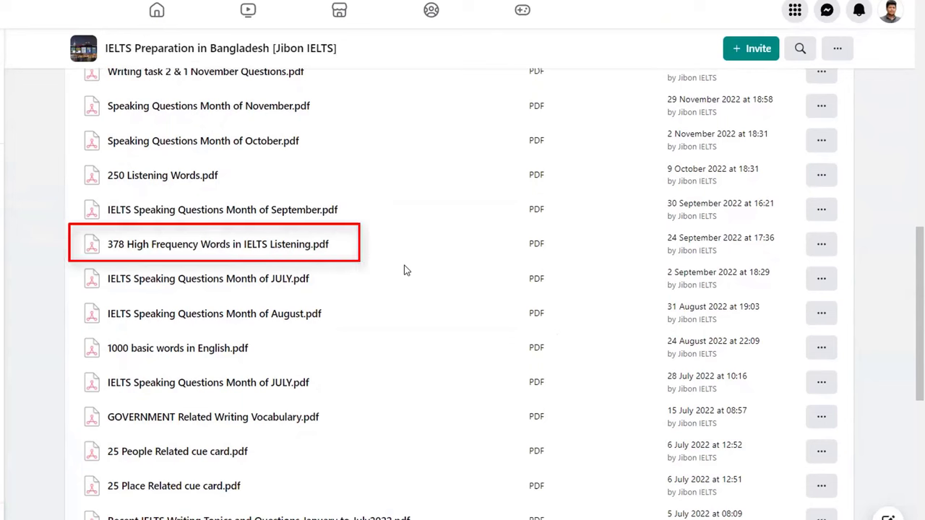
scroll("down", 3)
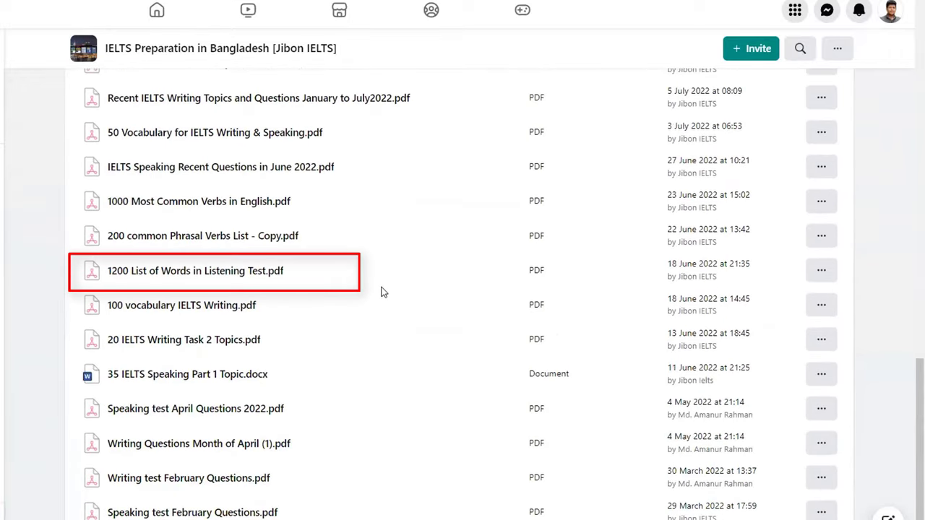
mouse_move(361, 296)
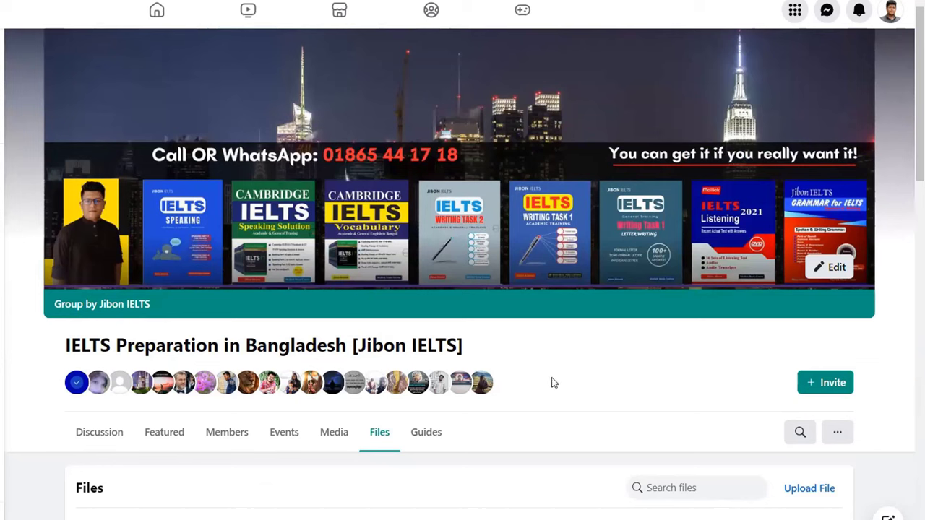
mouse_move(566, 387)
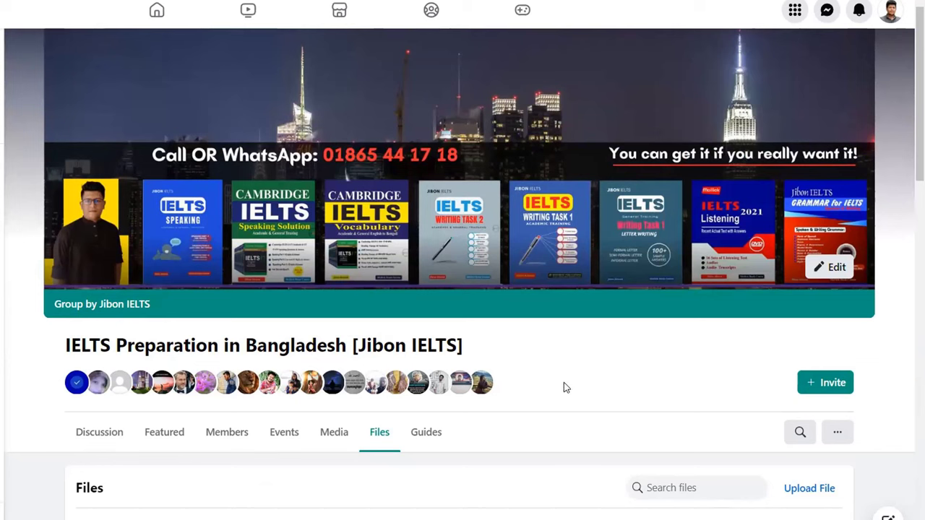